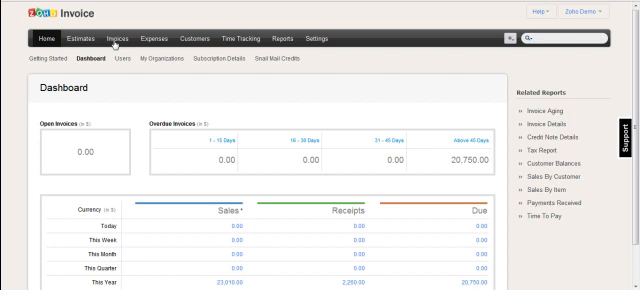
# Step: Go to the Invoices list showing the four existing invoices
pyautogui.click(118, 40)
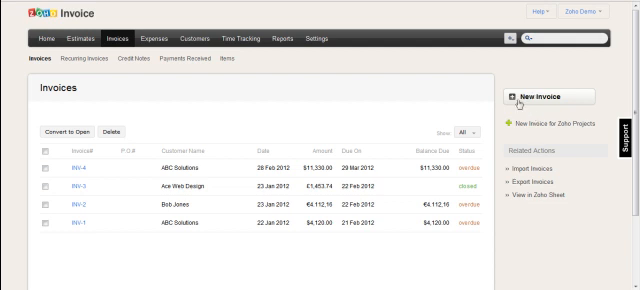
pyautogui.moveTo(530, 188)
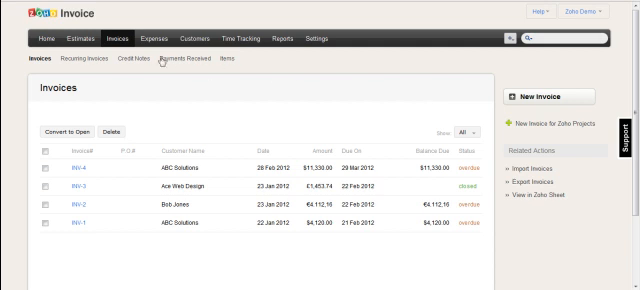
# Step: Go to the Estimates section to reach the Ace Web Design estimate of £2,610.00
pyautogui.click(96, 42)
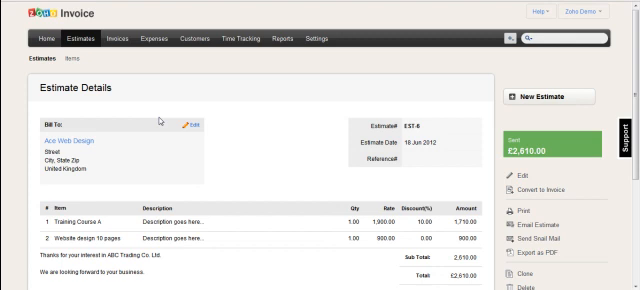
pyautogui.moveTo(280, 132)
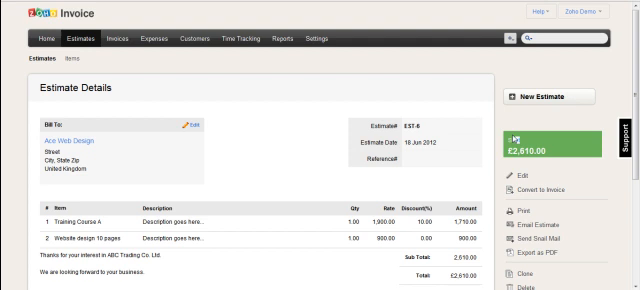
pyautogui.moveTo(532, 190)
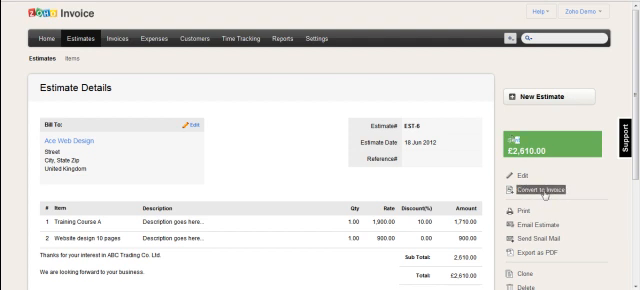
# Step: Convert the Ace Web Design estimate into a new invoice prefilled with customer, dates and both line items
pyautogui.click(542, 188)
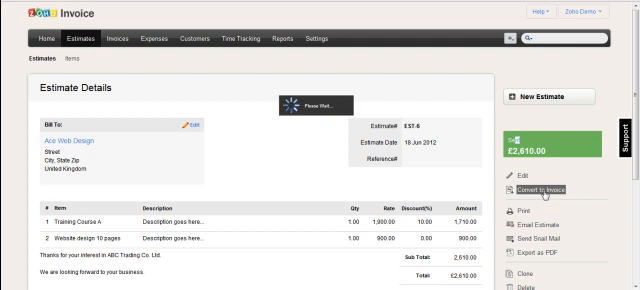
pyautogui.click(536, 188)
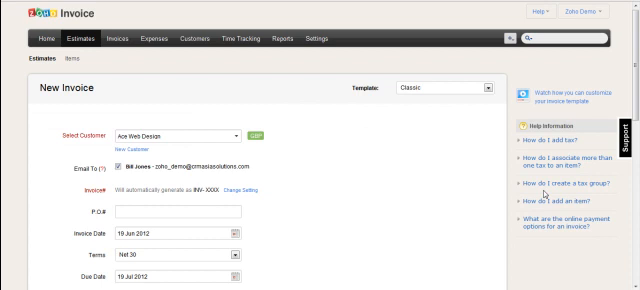
pyautogui.moveTo(244, 242)
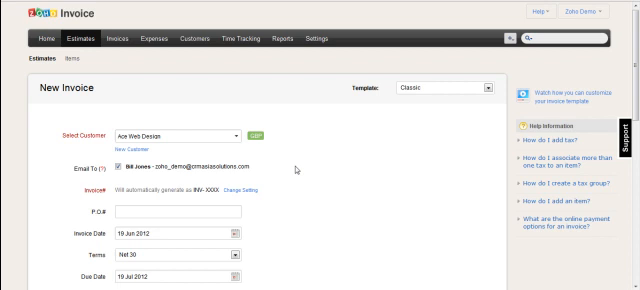
pyautogui.scroll(-3)
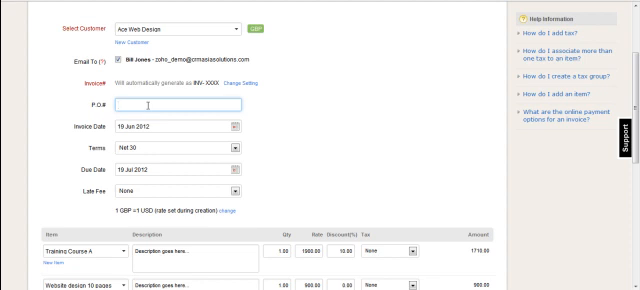
pyautogui.moveTo(228, 128)
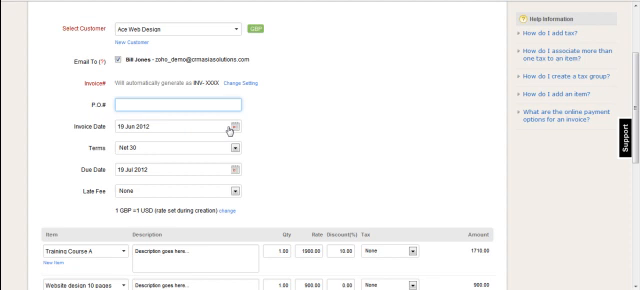
pyautogui.scroll(-3)
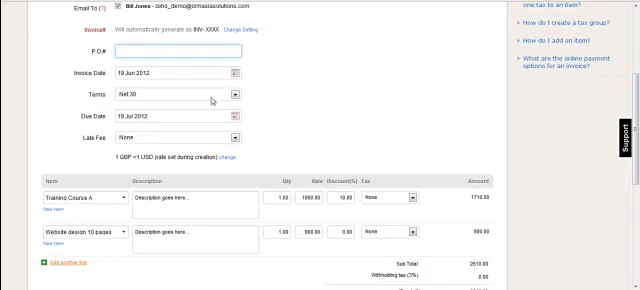
pyautogui.click(228, 96)
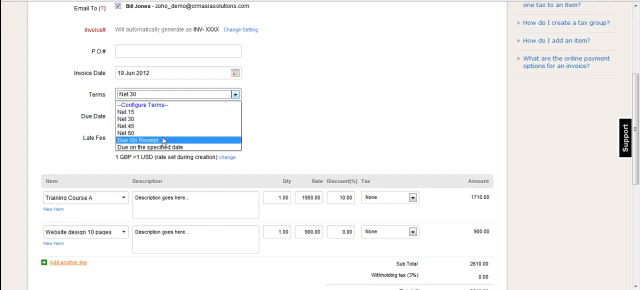
pyautogui.moveTo(160, 136)
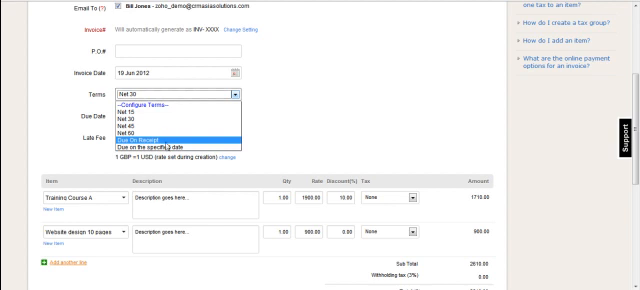
pyautogui.click(176, 116)
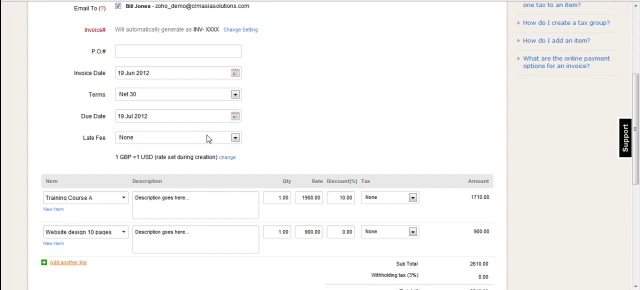
pyautogui.click(224, 138)
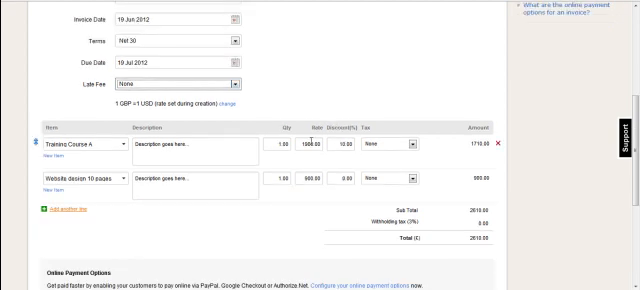
pyautogui.scroll(-3)
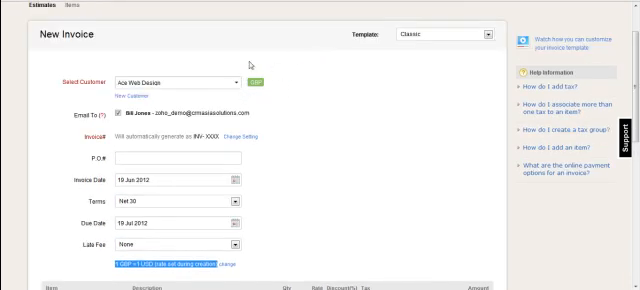
pyautogui.scroll(-3)
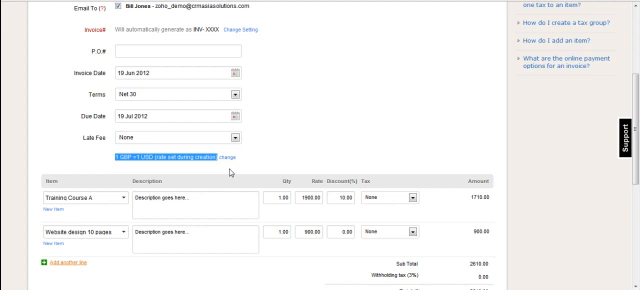
pyautogui.scroll(-3)
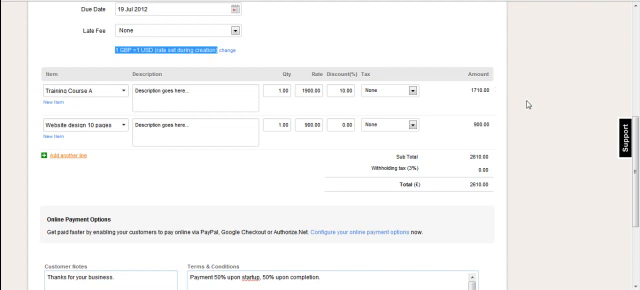
pyautogui.scroll(-3)
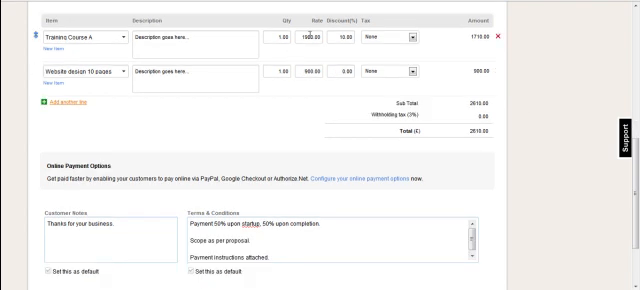
pyautogui.click(344, 36)
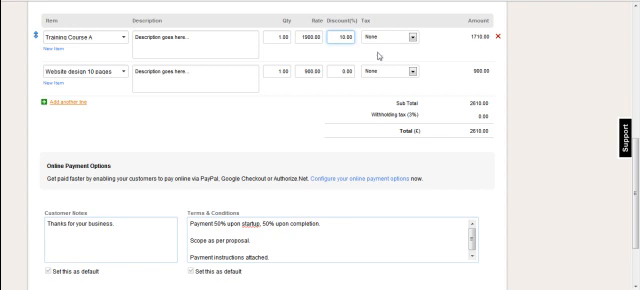
# Step: Add the customer note 'We look forward to working with you.' and set it as default
pyautogui.scroll(-3)
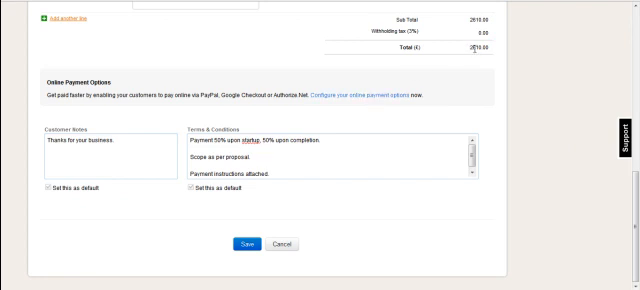
pyautogui.moveTo(456, 74)
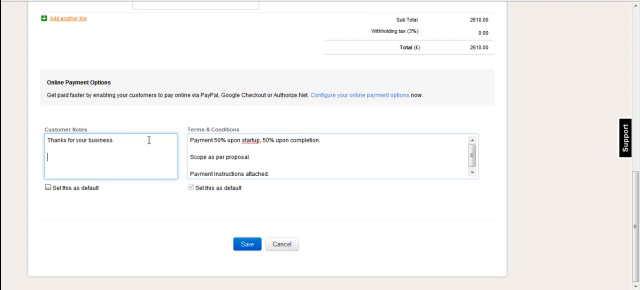
pyautogui.write('We look for')
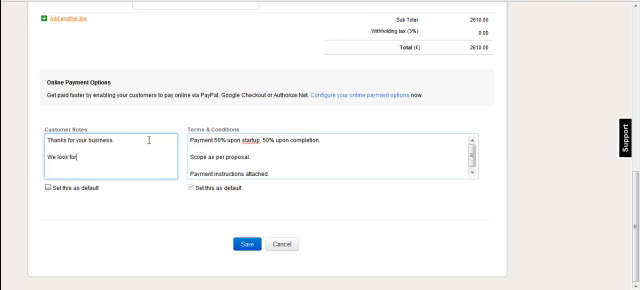
pyautogui.write('forward to working with you.')
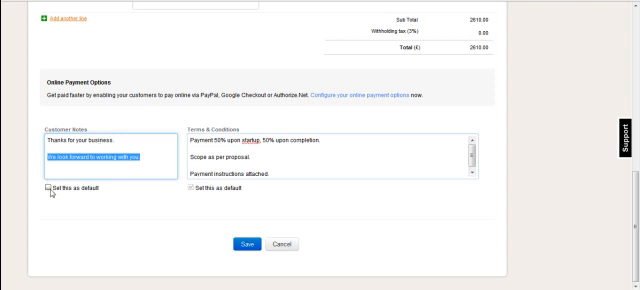
pyautogui.click(44, 192)
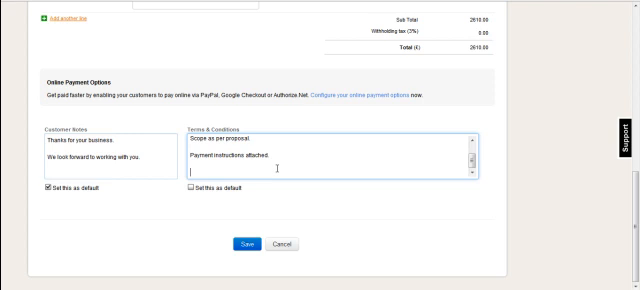
# Step: Add a 'Changes' line to the Terms & Conditions and set them as default
pyautogui.write('Changes a')
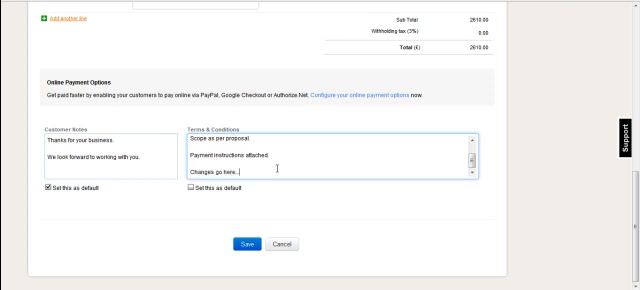
pyautogui.moveTo(262, 190)
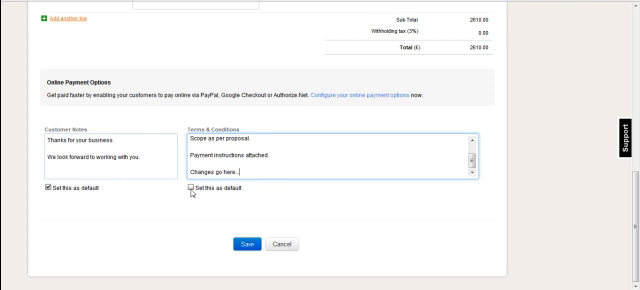
pyautogui.click(184, 190)
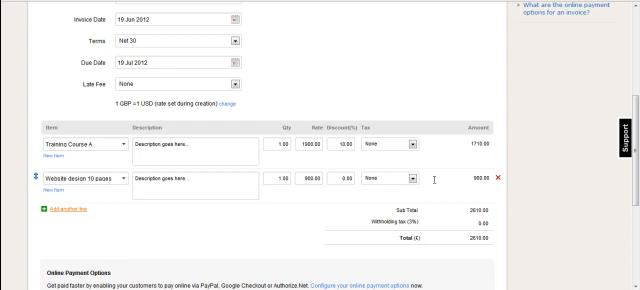
pyautogui.scroll(-3)
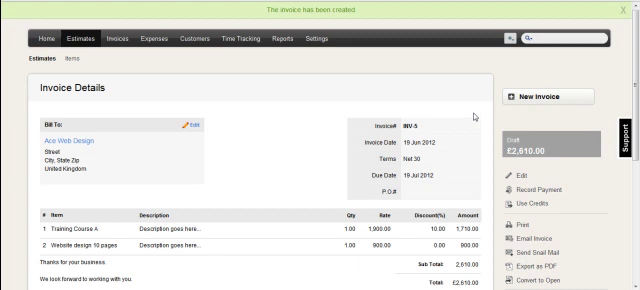
pyautogui.moveTo(120, 96)
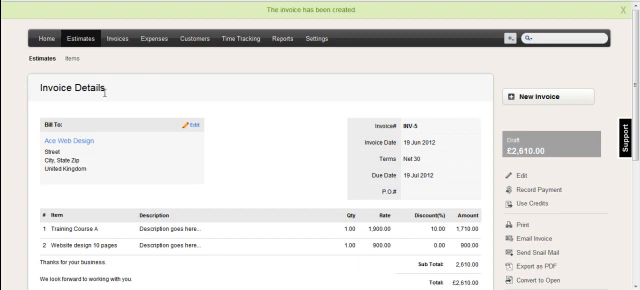
pyautogui.scroll(-3)
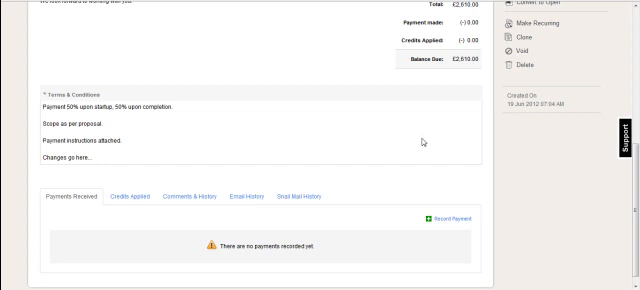
pyautogui.scroll(3)
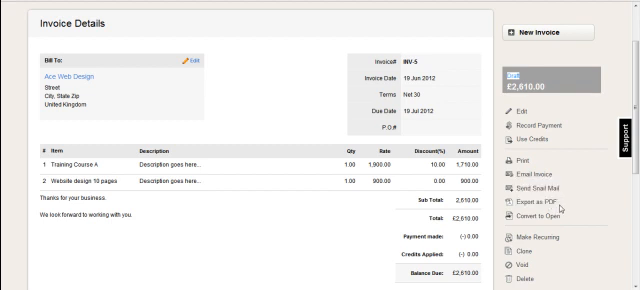
# Step: Scroll through the exported PDF of the £2,610.00 invoice to check its layout
pyautogui.scroll(-3)
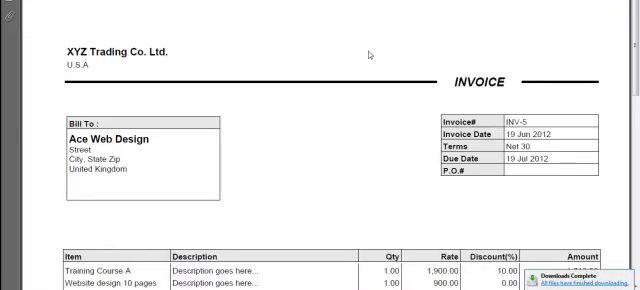
pyautogui.scroll(-3)
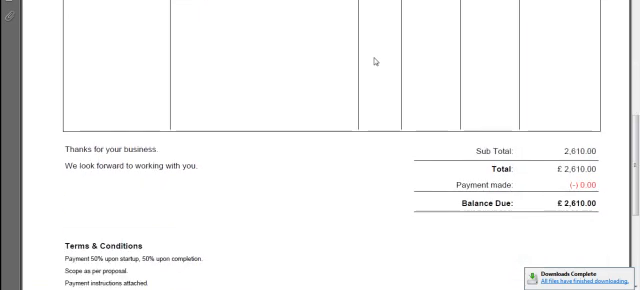
pyautogui.scroll(3)
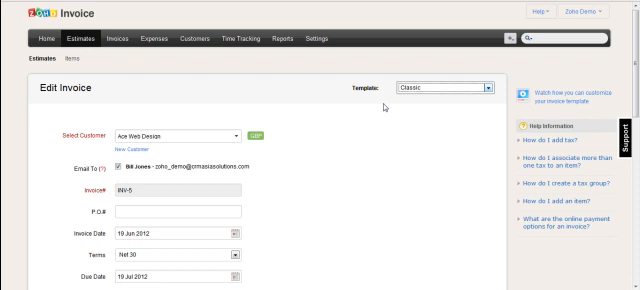
# Step: Choose a different template for the invoice from the Template list
pyautogui.click(478, 84)
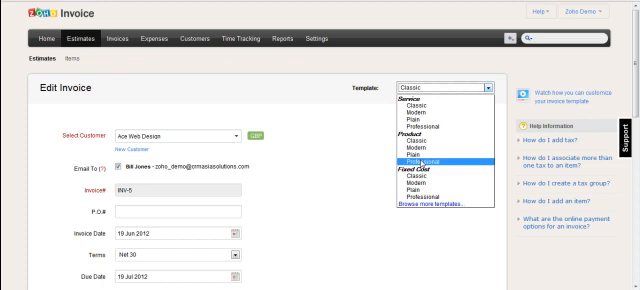
pyautogui.click(432, 160)
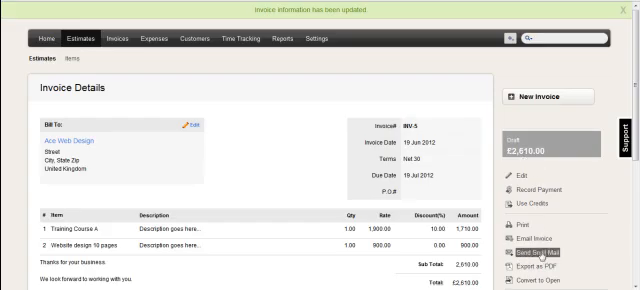
pyautogui.moveTo(600, 116)
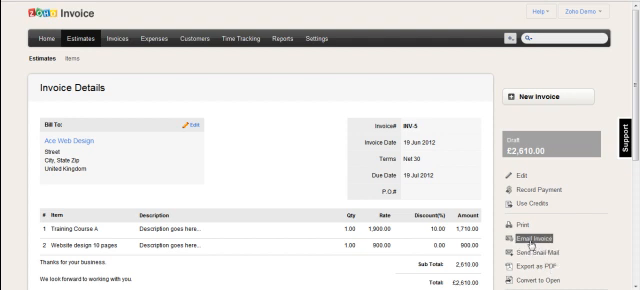
# Step: Bring up the Send Invoice email form with sender, recipient and subject prefilled
pyautogui.click(534, 236)
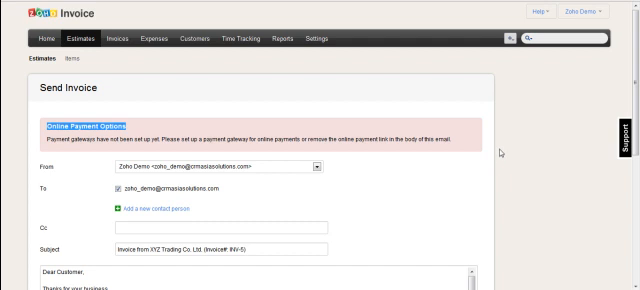
pyautogui.scroll(-3)
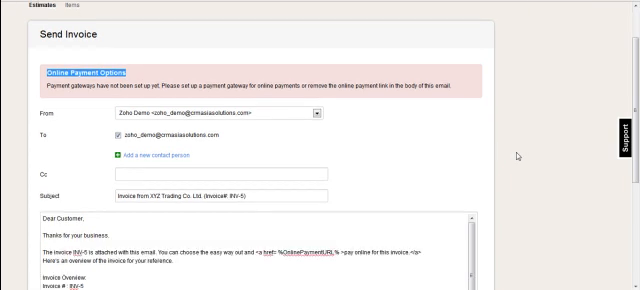
pyautogui.scroll(-3)
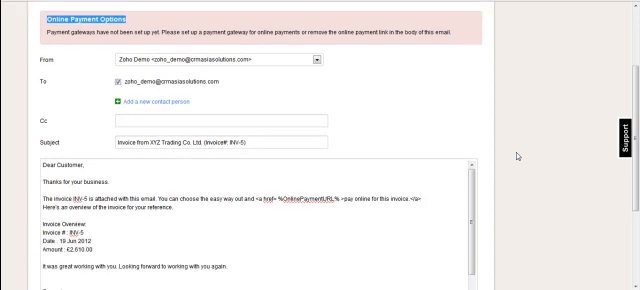
pyautogui.scroll(3)
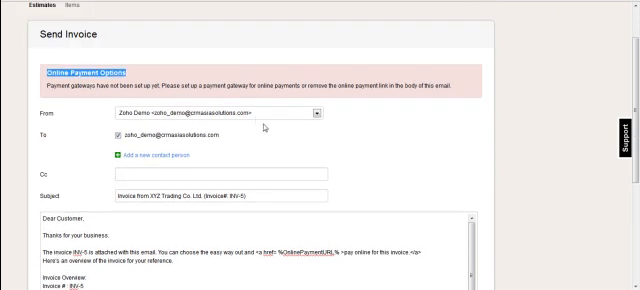
pyautogui.scroll(-3)
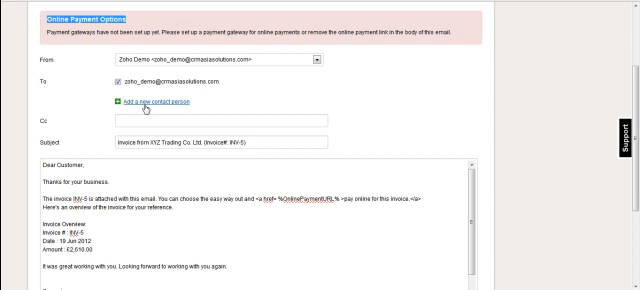
pyautogui.moveTo(130, 106)
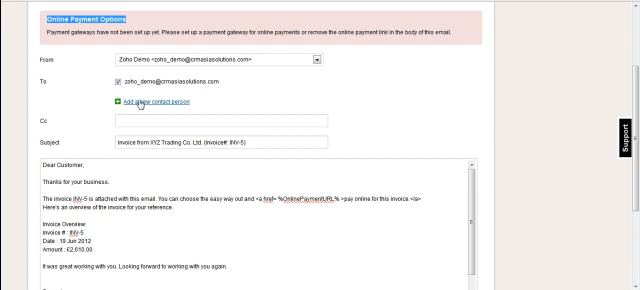
pyautogui.click(160, 120)
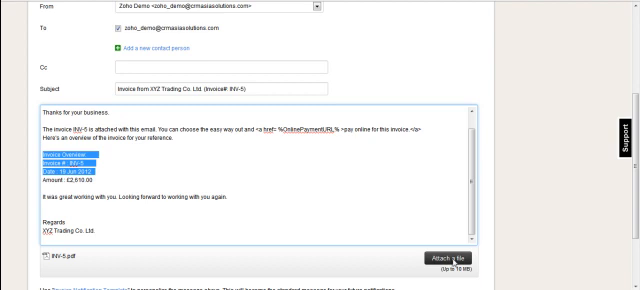
# Step: Review the email body and attachment option, then send invoice INV-5 to the customer
pyautogui.scroll(-3)
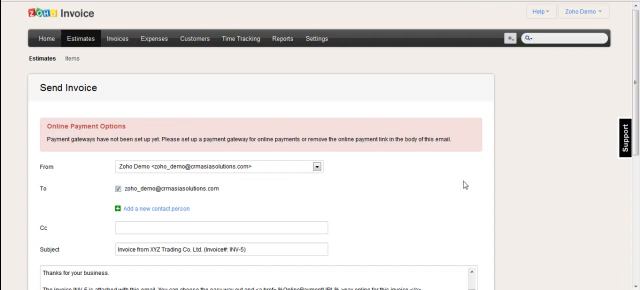
pyautogui.moveTo(492, 172)
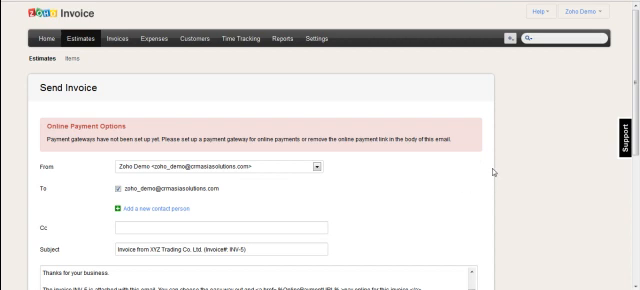
pyautogui.scroll(-3)
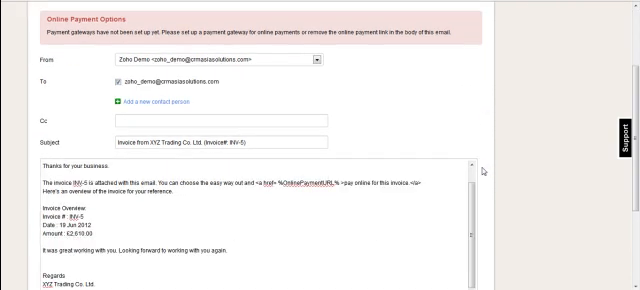
pyautogui.scroll(-3)
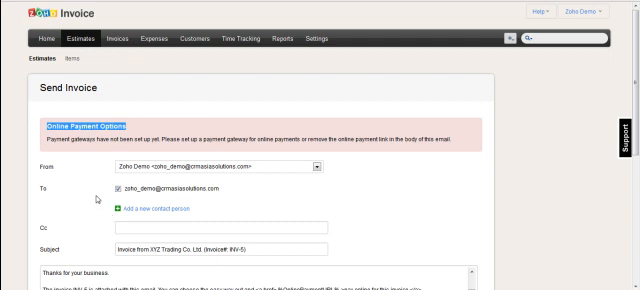
pyautogui.click(122, 42)
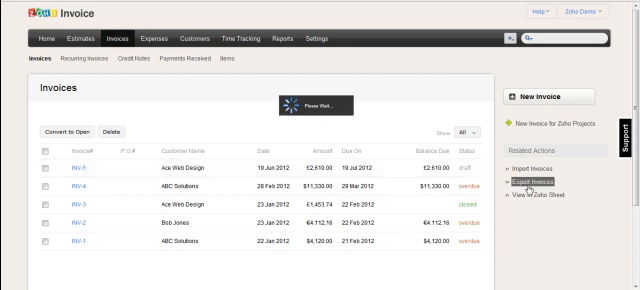
# Step: Reopen invoice INV-5 from the list and start a Send Payment Reminder email for it
pyautogui.click(76, 164)
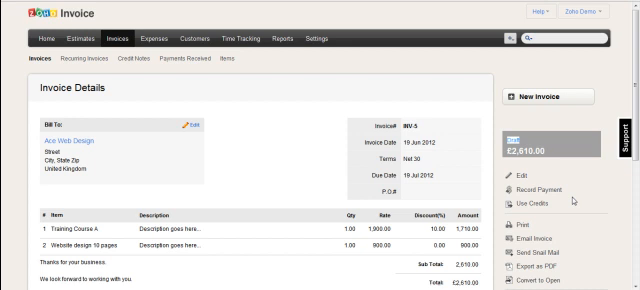
pyautogui.scroll(-3)
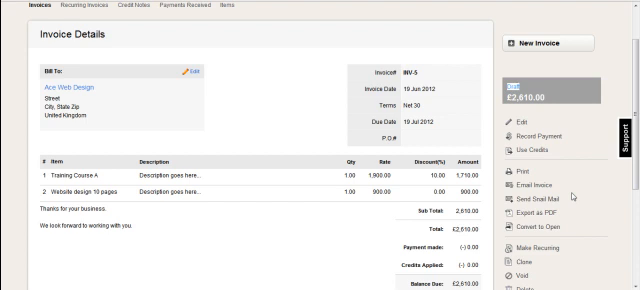
pyautogui.moveTo(534, 216)
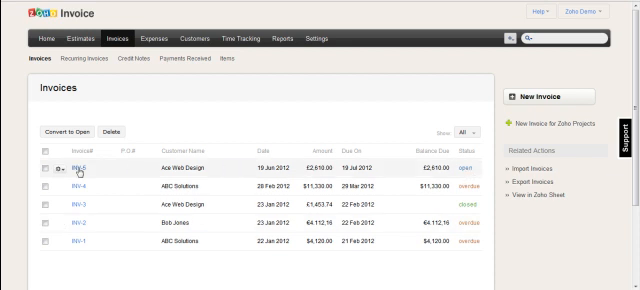
pyautogui.click(76, 166)
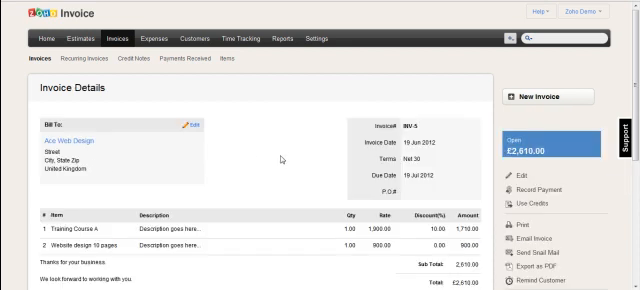
pyautogui.scroll(-3)
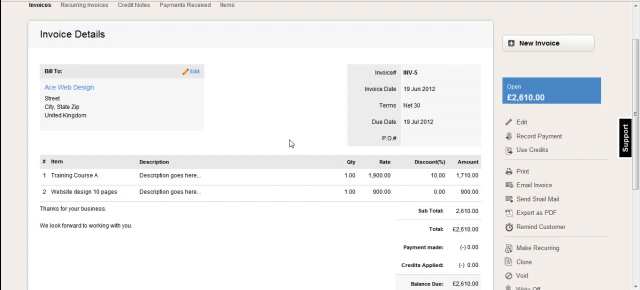
pyautogui.moveTo(532, 136)
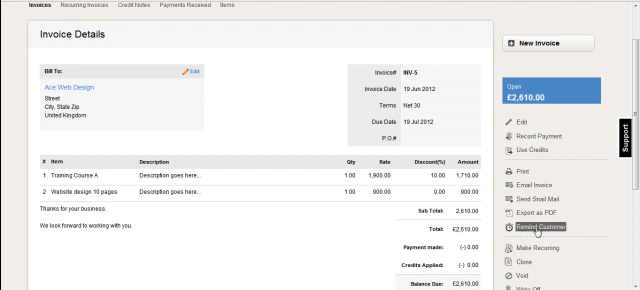
pyautogui.click(532, 232)
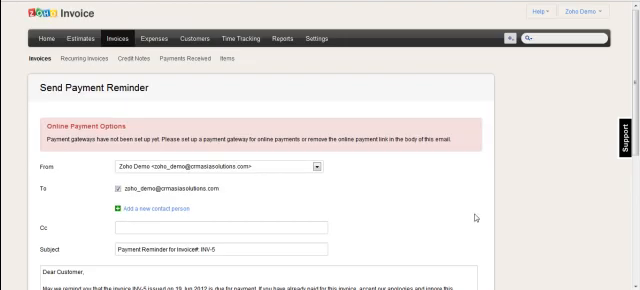
# Step: Review the reminder message text and return to invoice INV-5's details page
pyautogui.scroll(-3)
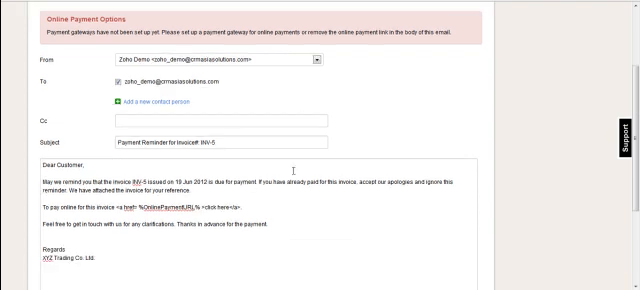
pyautogui.moveTo(32, 222); pyautogui.dragTo(100, 268)
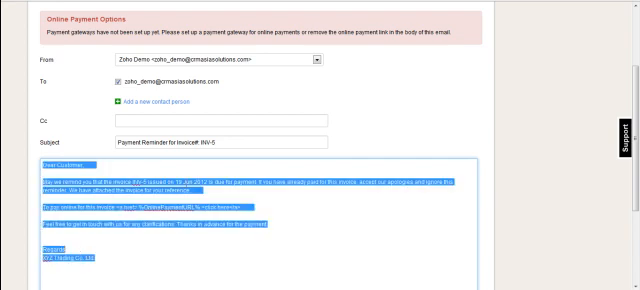
pyautogui.scroll(-3)
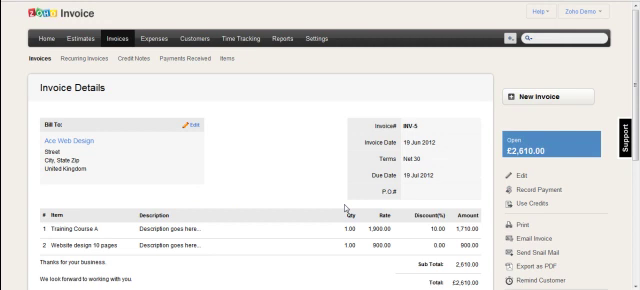
pyautogui.moveTo(538, 192)
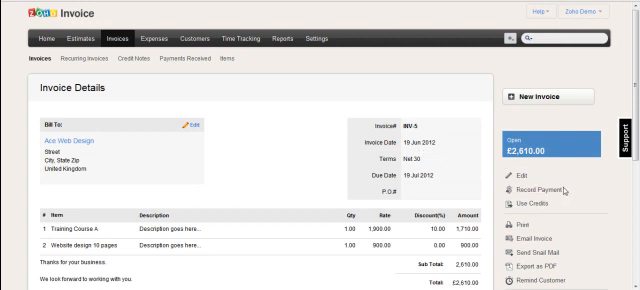
pyautogui.moveTo(580, 238)
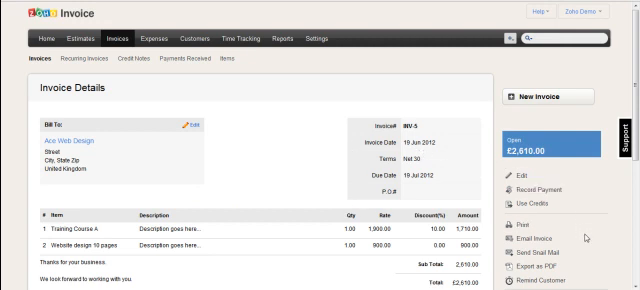
pyautogui.scroll(-3)
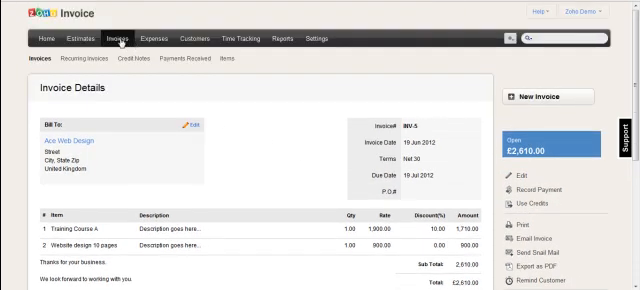
pyautogui.click(112, 40)
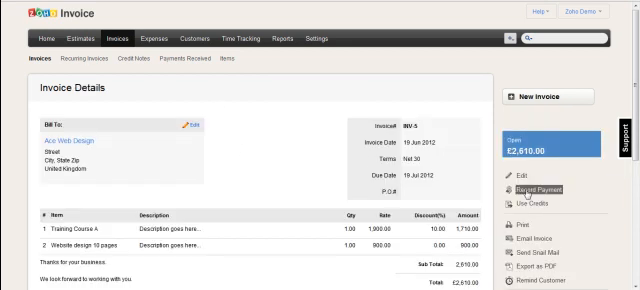
pyautogui.moveTo(524, 190)
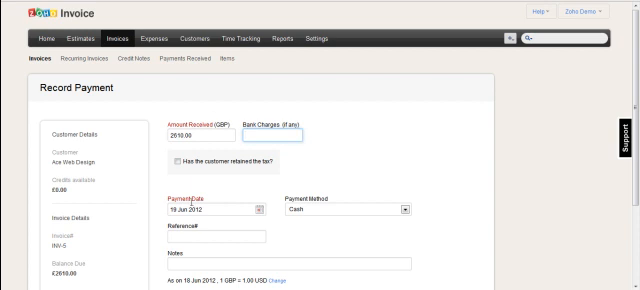
pyautogui.moveTo(330, 236)
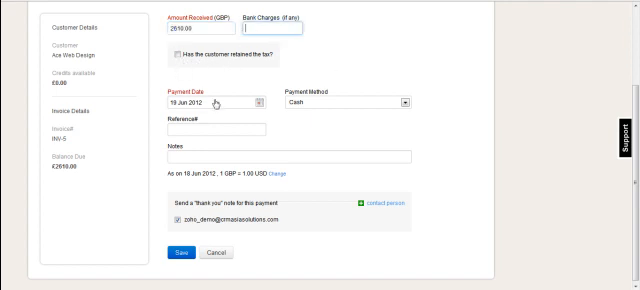
pyautogui.moveTo(244, 116)
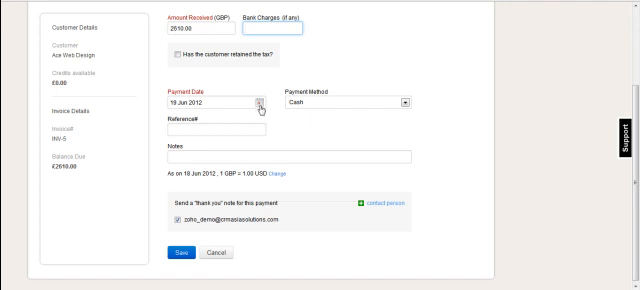
pyautogui.moveTo(290, 120)
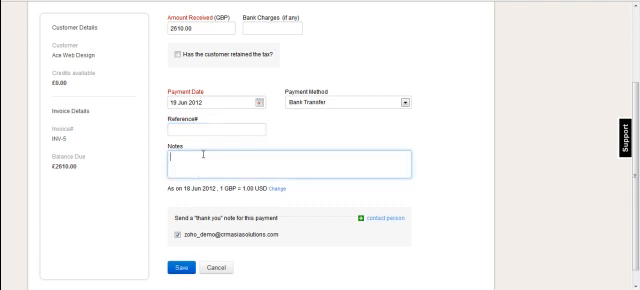
# Step: Note the £2,610.00 bank transfer payment as 'Payment for invoice'
pyautogui.write('Payment for')
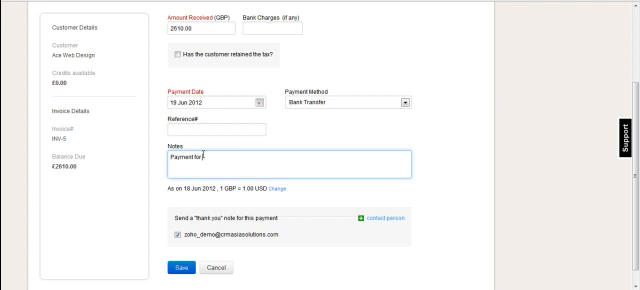
pyautogui.write('invoice')
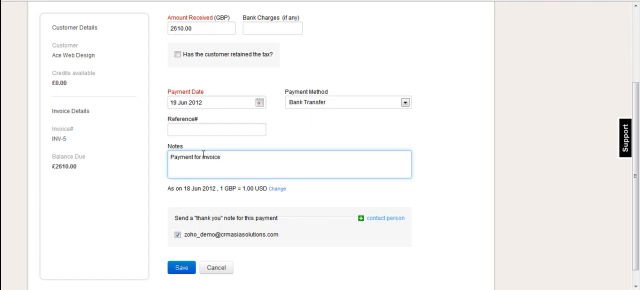
pyautogui.scroll(-3)
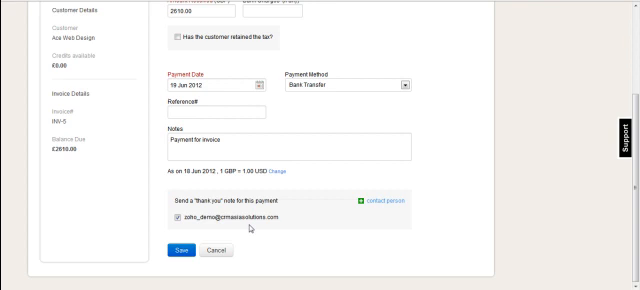
pyautogui.moveTo(386, 204)
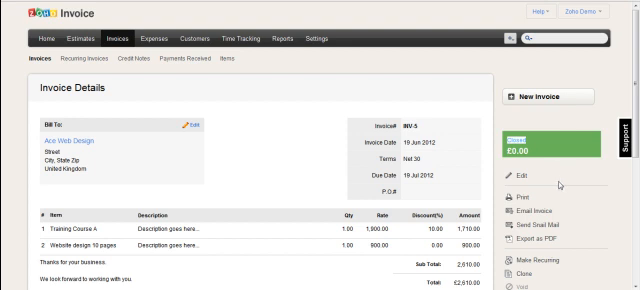
# Step: Go to Reports and bring up the Invoice Aging Summary
pyautogui.scroll(-3)
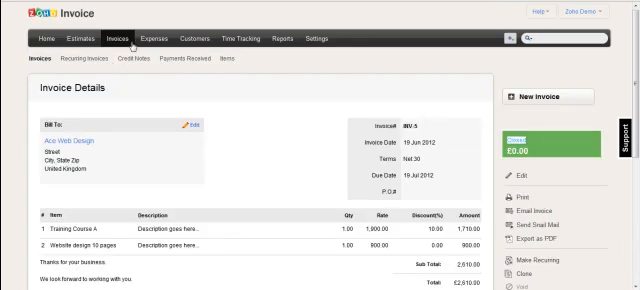
pyautogui.click(116, 40)
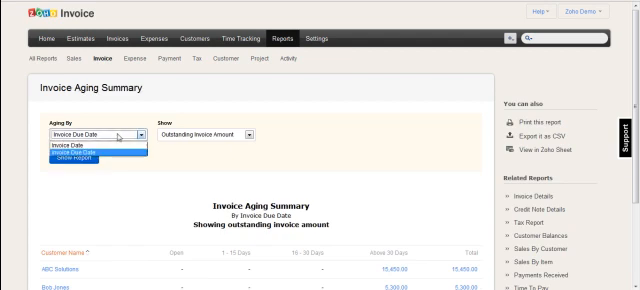
# Step: Switch from the aging report to Sales By Customer for June 2012
pyautogui.click(76, 158)
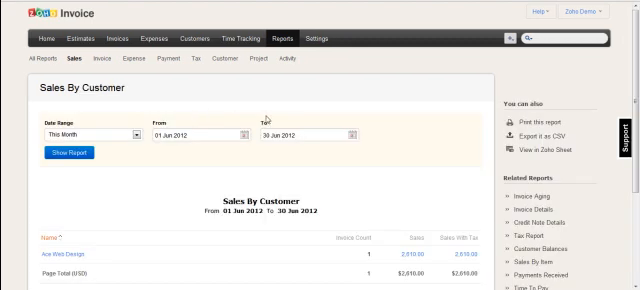
pyautogui.scroll(-3)
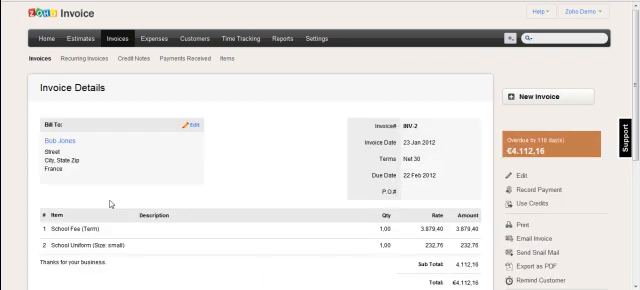
# Step: Look through the overdue £4,112.16 invoice's items, totals, actions and empty payment history
pyautogui.scroll(-3)
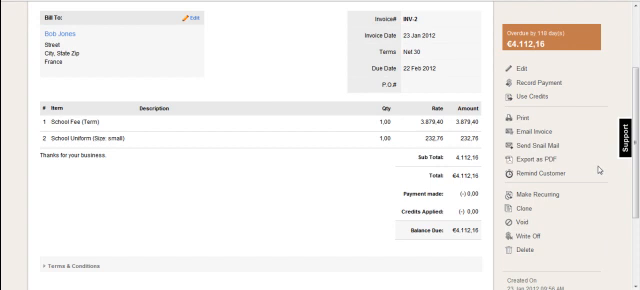
pyautogui.scroll(-3)
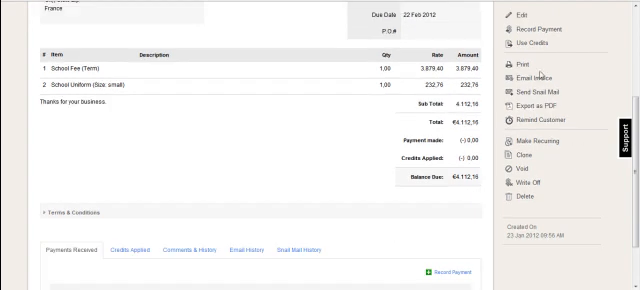
pyautogui.moveTo(552, 46)
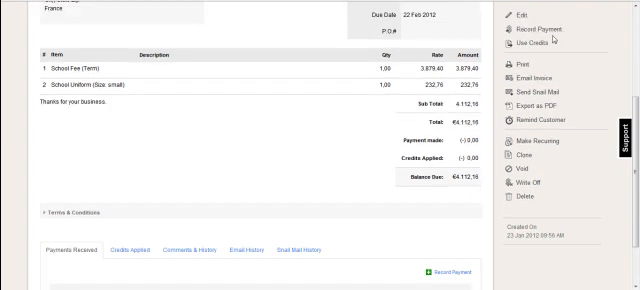
pyautogui.moveTo(530, 48)
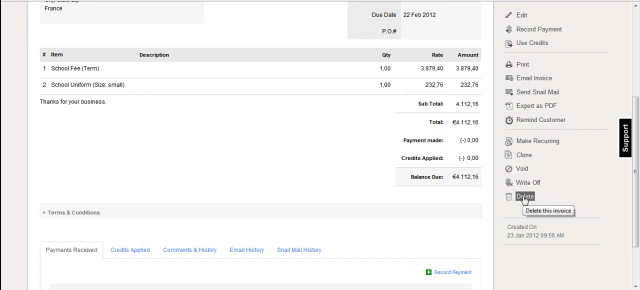
pyautogui.scroll(-3)
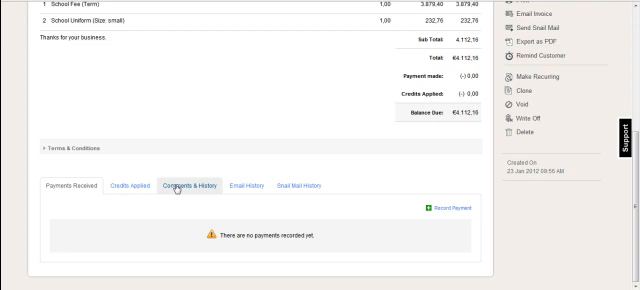
# Step: Check the paid £2,610 invoice's payment, credits, comments history, email and snail mail tabs
pyautogui.click(132, 184)
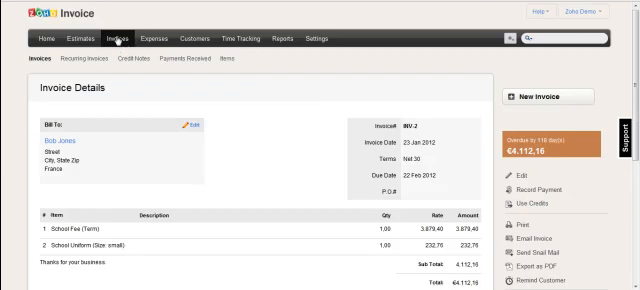
pyautogui.click(112, 40)
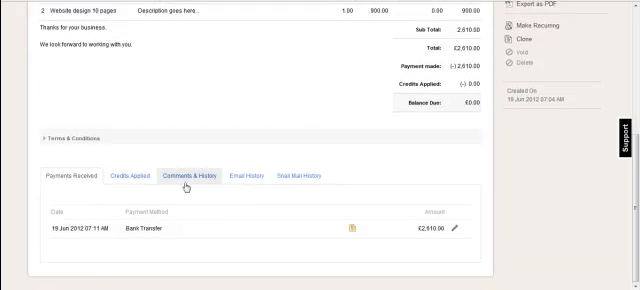
pyautogui.click(70, 178)
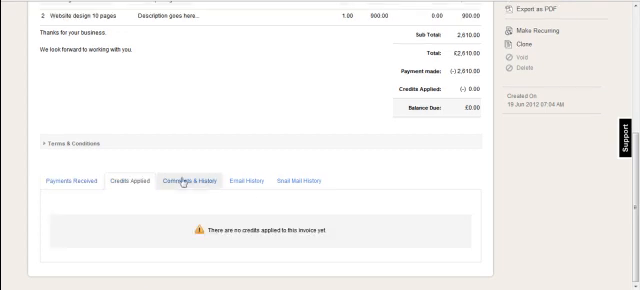
pyautogui.click(192, 180)
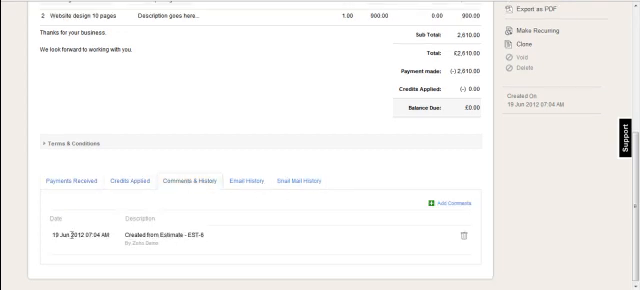
pyautogui.moveTo(130, 244)
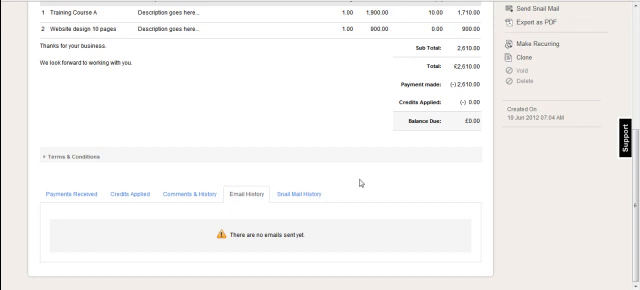
pyautogui.moveTo(418, 180)
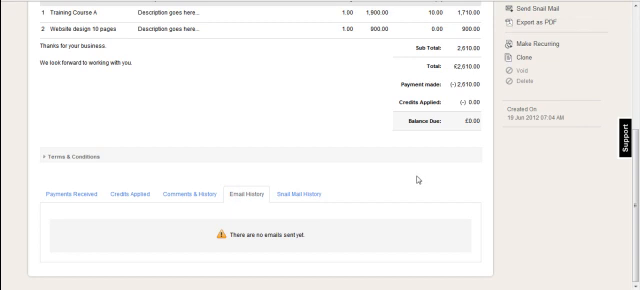
pyautogui.moveTo(170, 228)
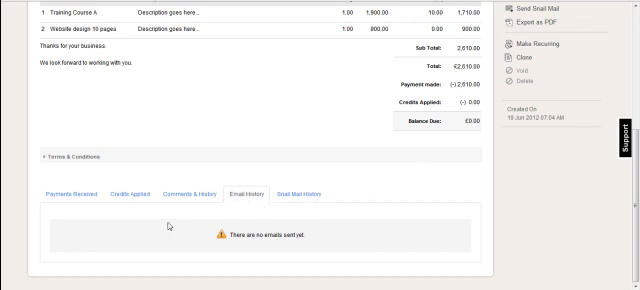
pyautogui.moveTo(404, 244)
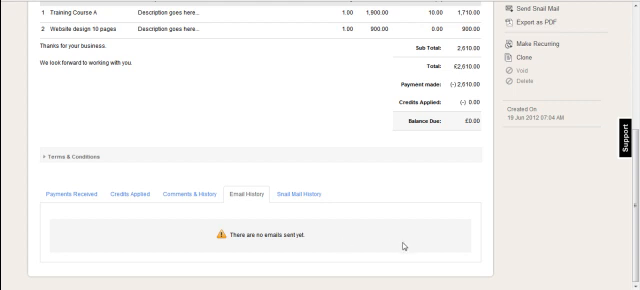
pyautogui.click(304, 192)
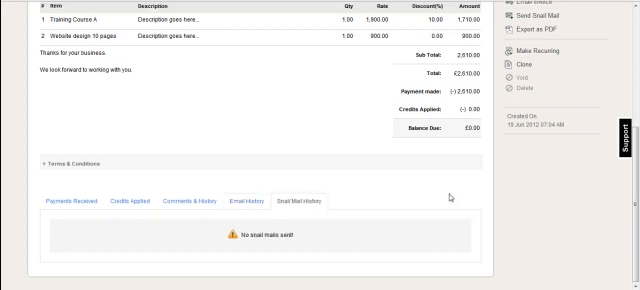